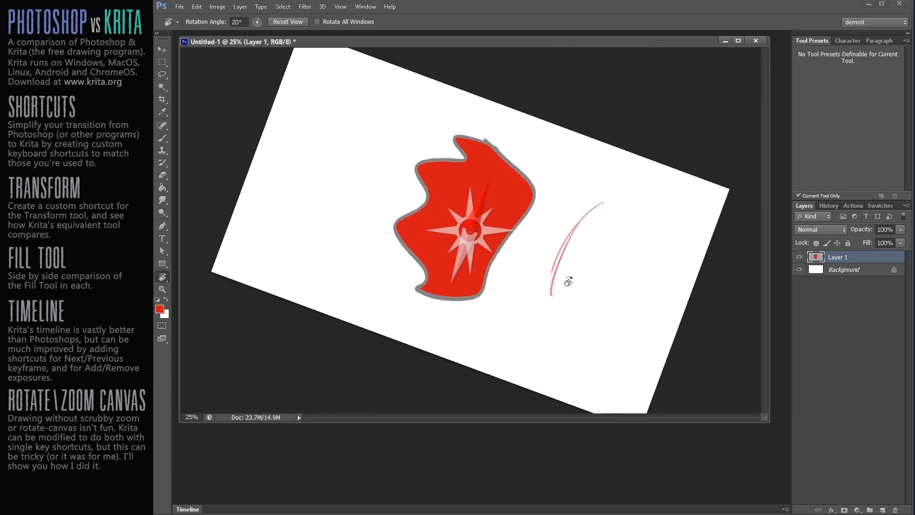
Paint a second thin red brush stroke beside the first, right of the red shape
{"action": "left_click", "coordinate": [163, 138]}
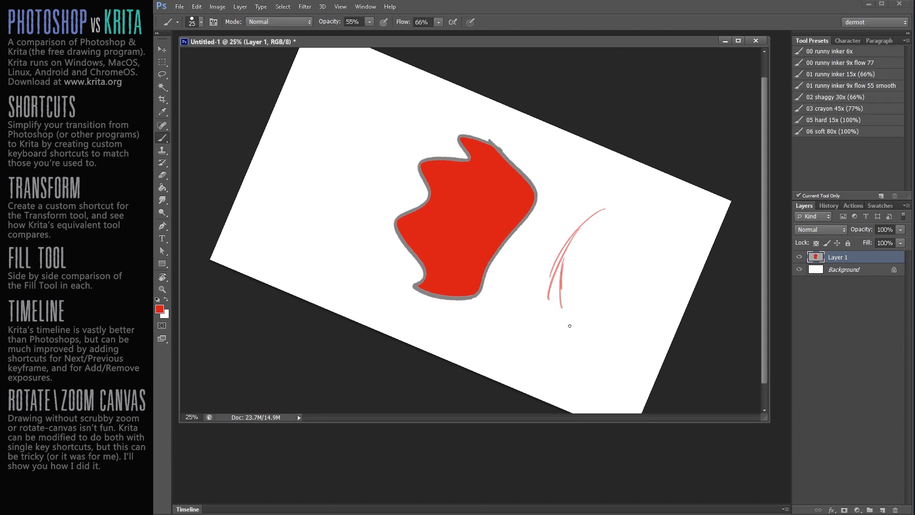